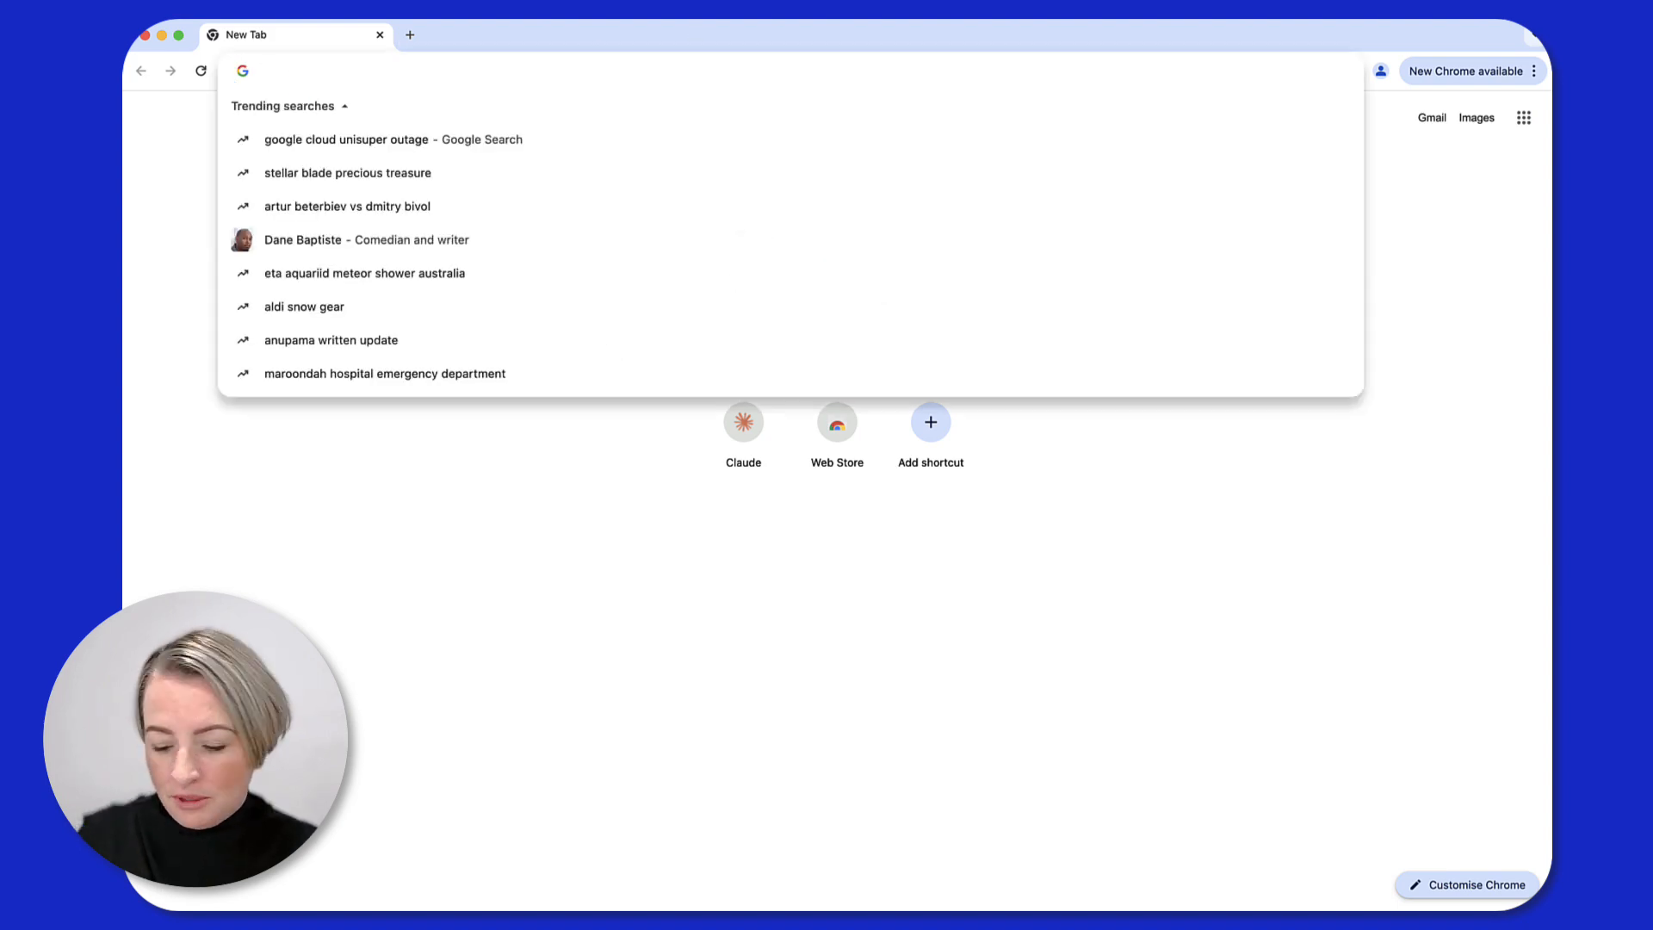
# Step: Enter claude.ai in the new Chrome tab's address bar
pyautogui.write('claude.ai')
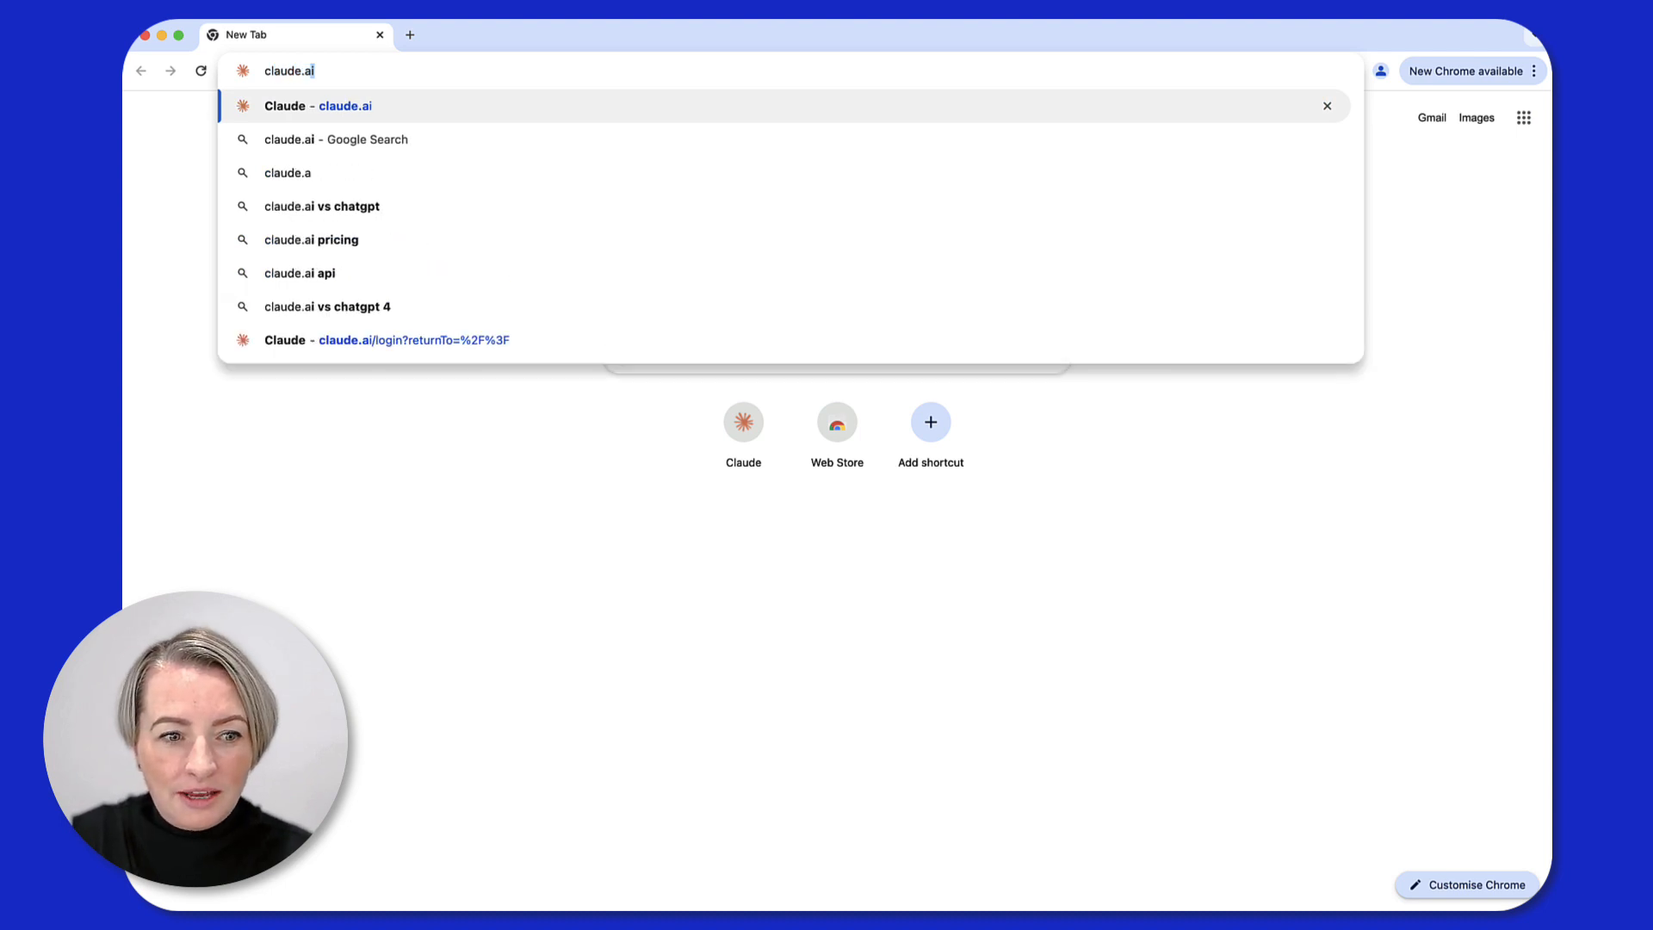
# Step: Go to the Claude site, enter the email and request a login code by email
pyautogui.click(309, 106)
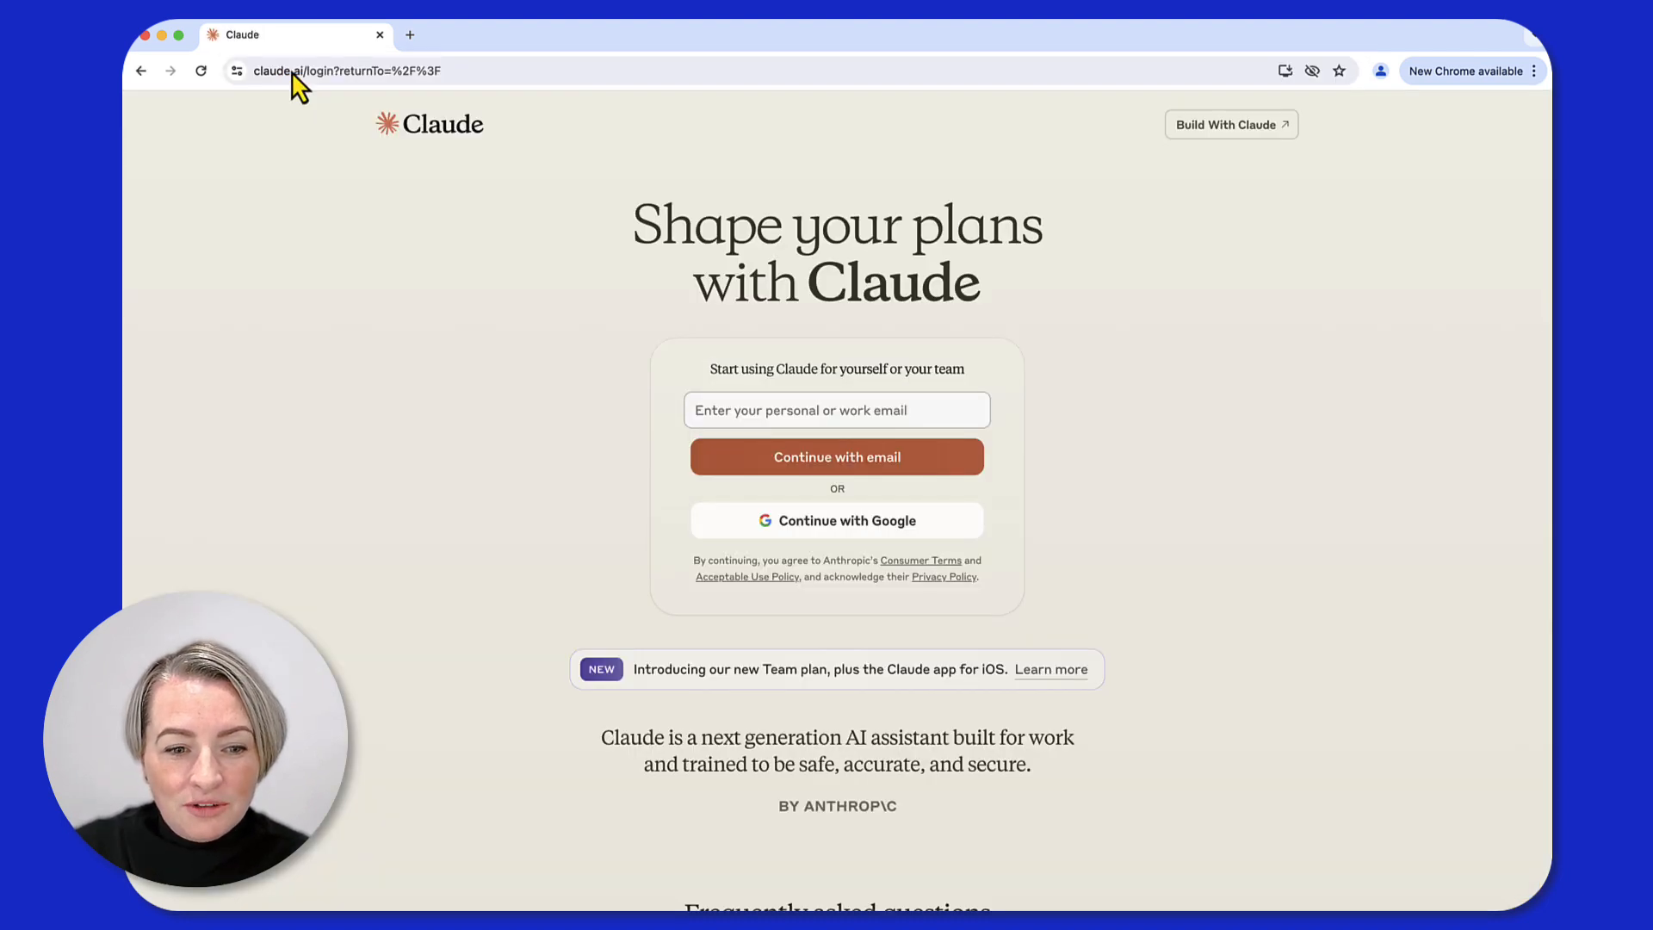
pyautogui.moveTo(1022, 546)
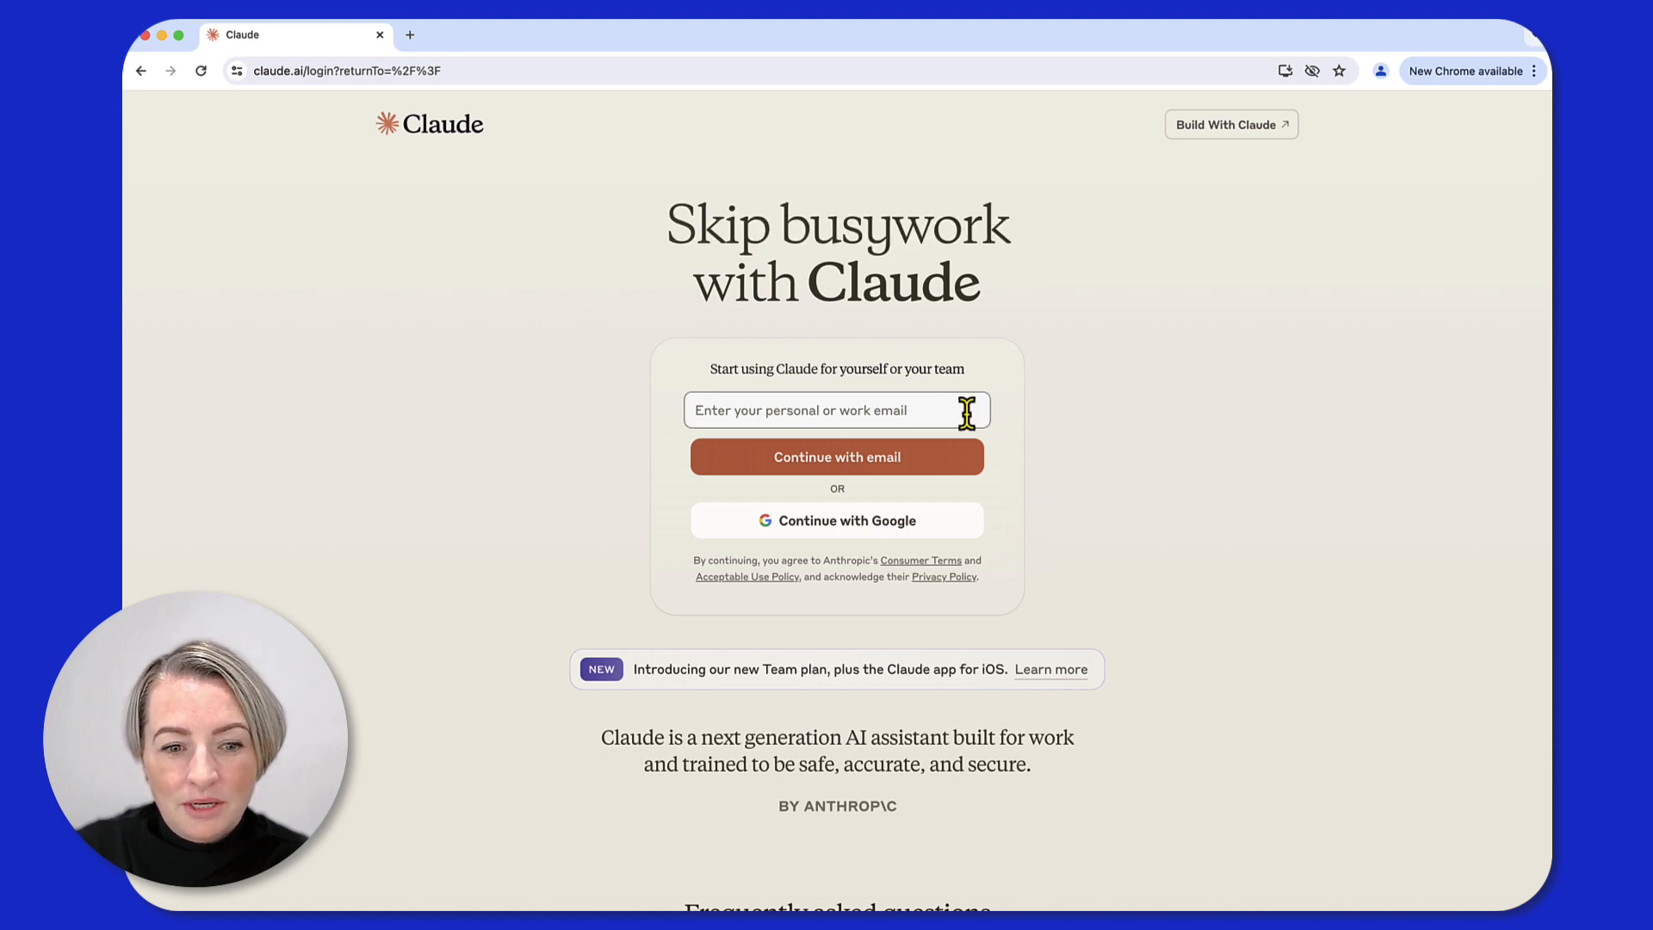
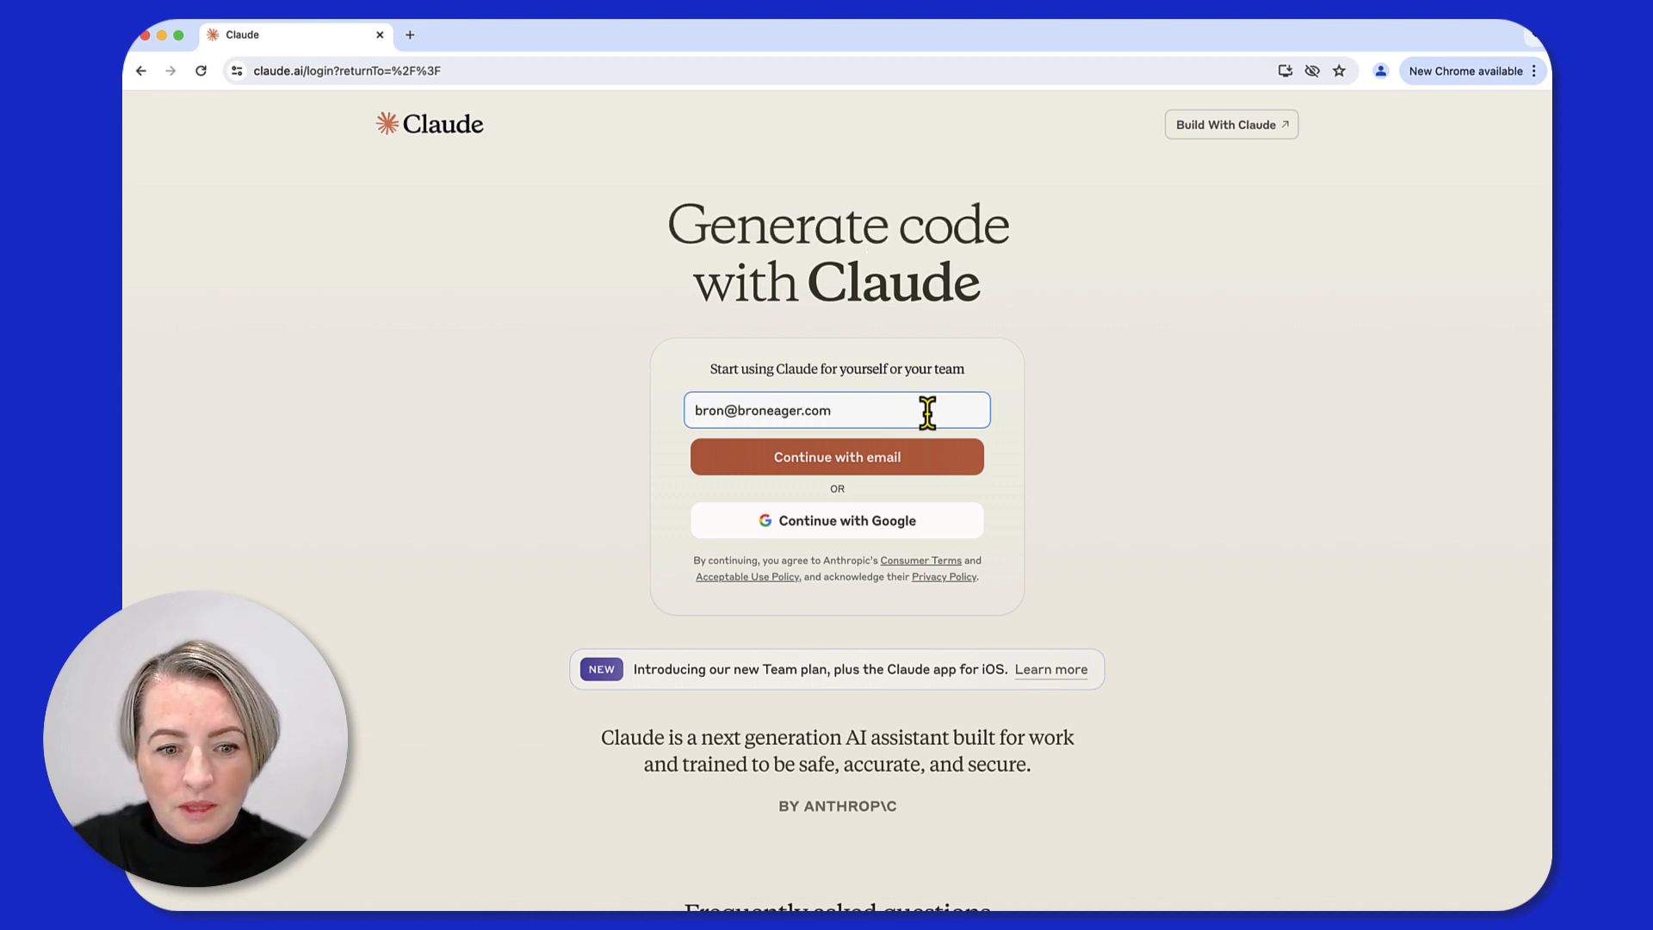
pyautogui.click(837, 456)
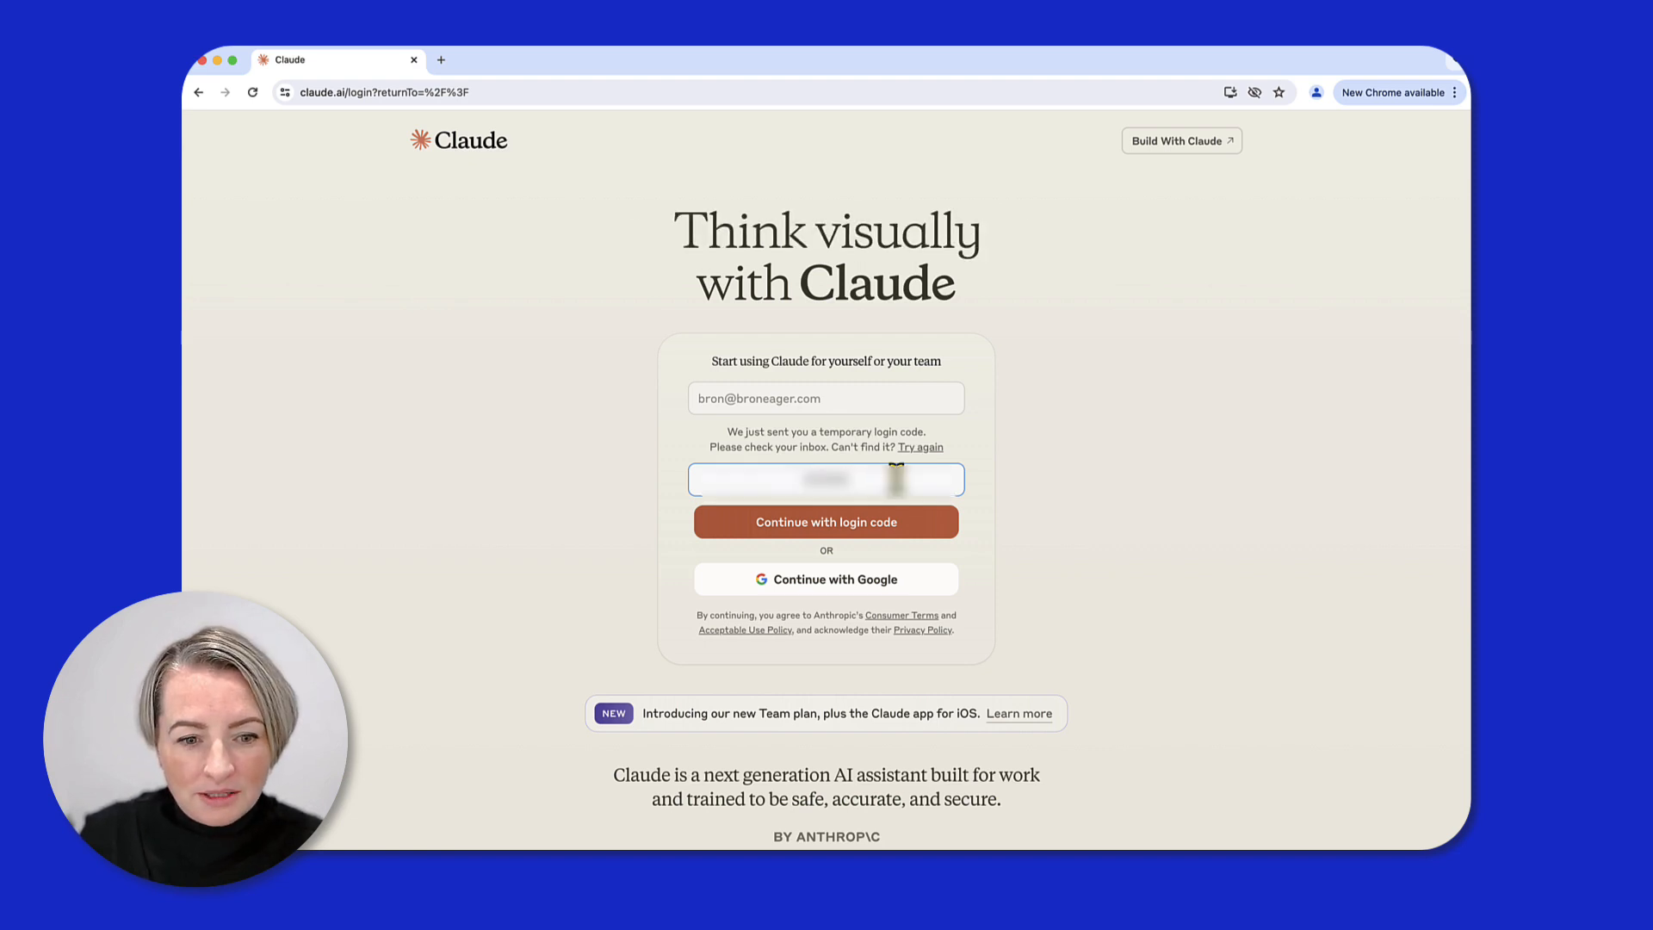
pyautogui.moveTo(881, 536)
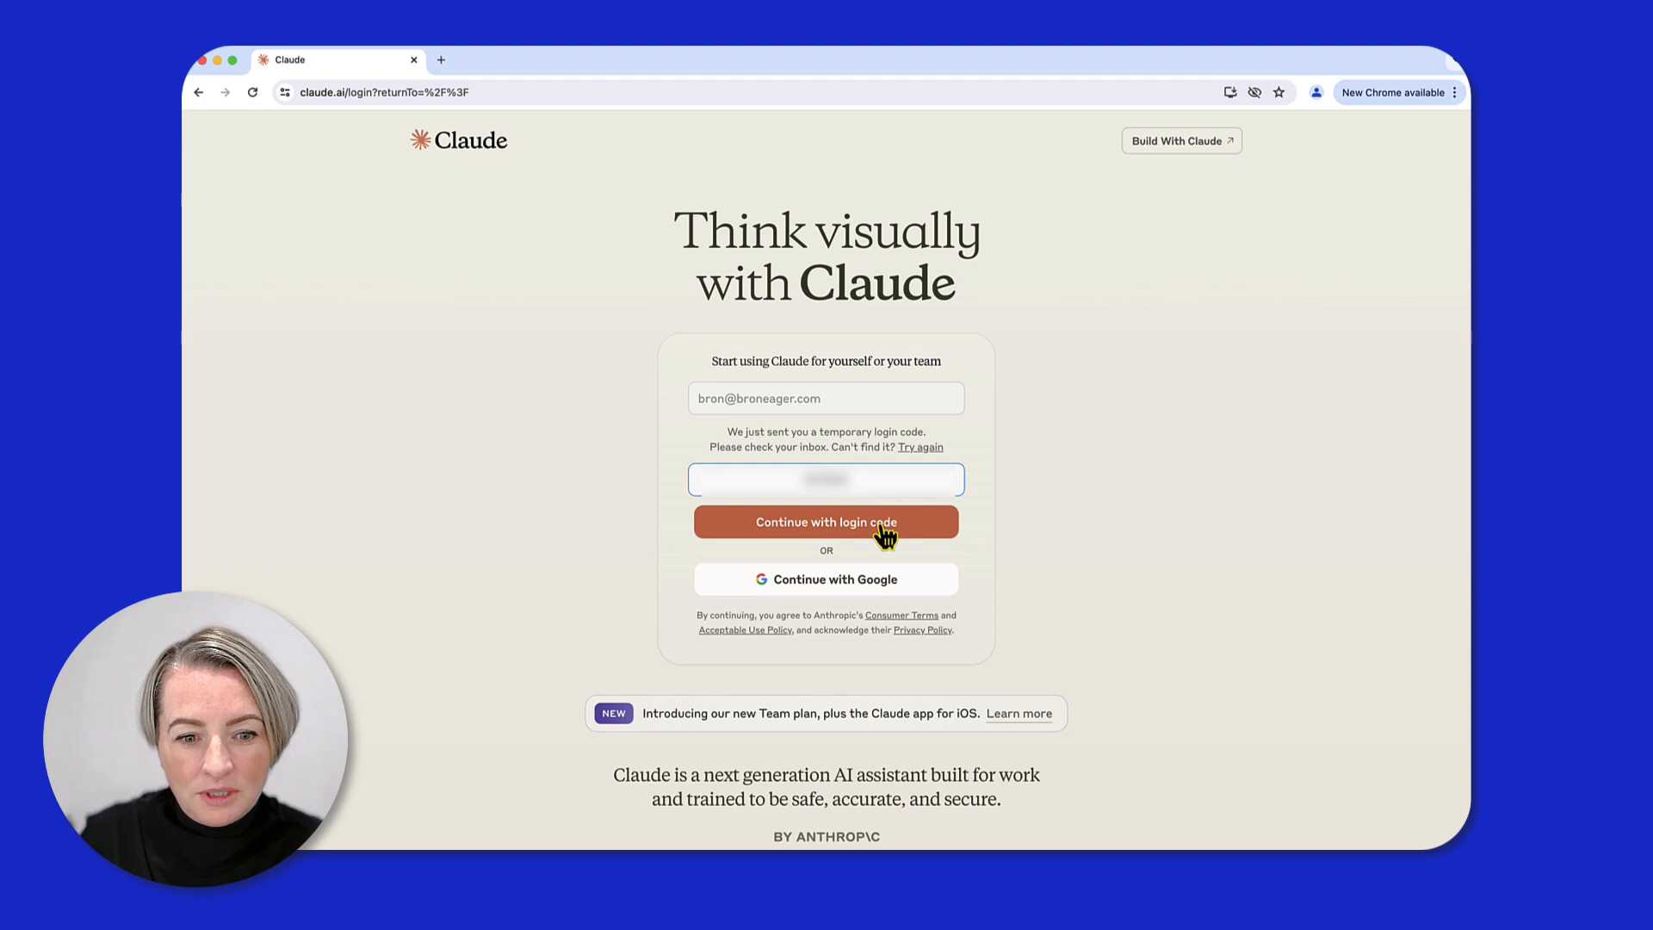
# Step: Continue with the login code, set the phone country to Australia and send a verification code to the mobile number
pyautogui.click(826, 522)
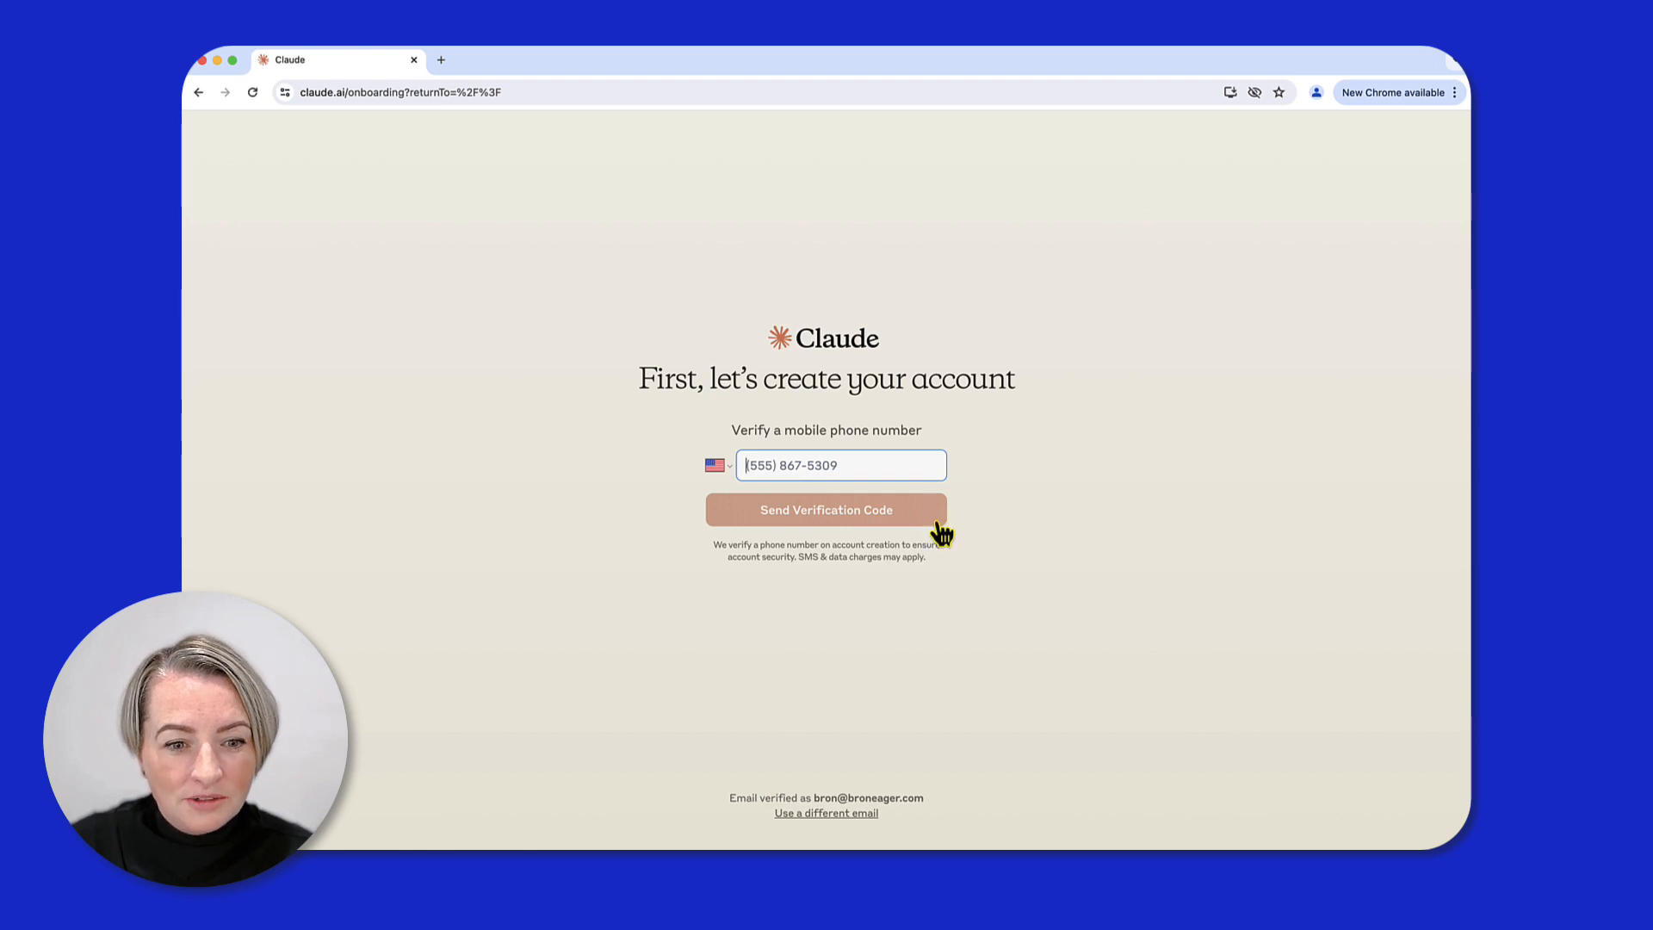
pyautogui.moveTo(732, 476)
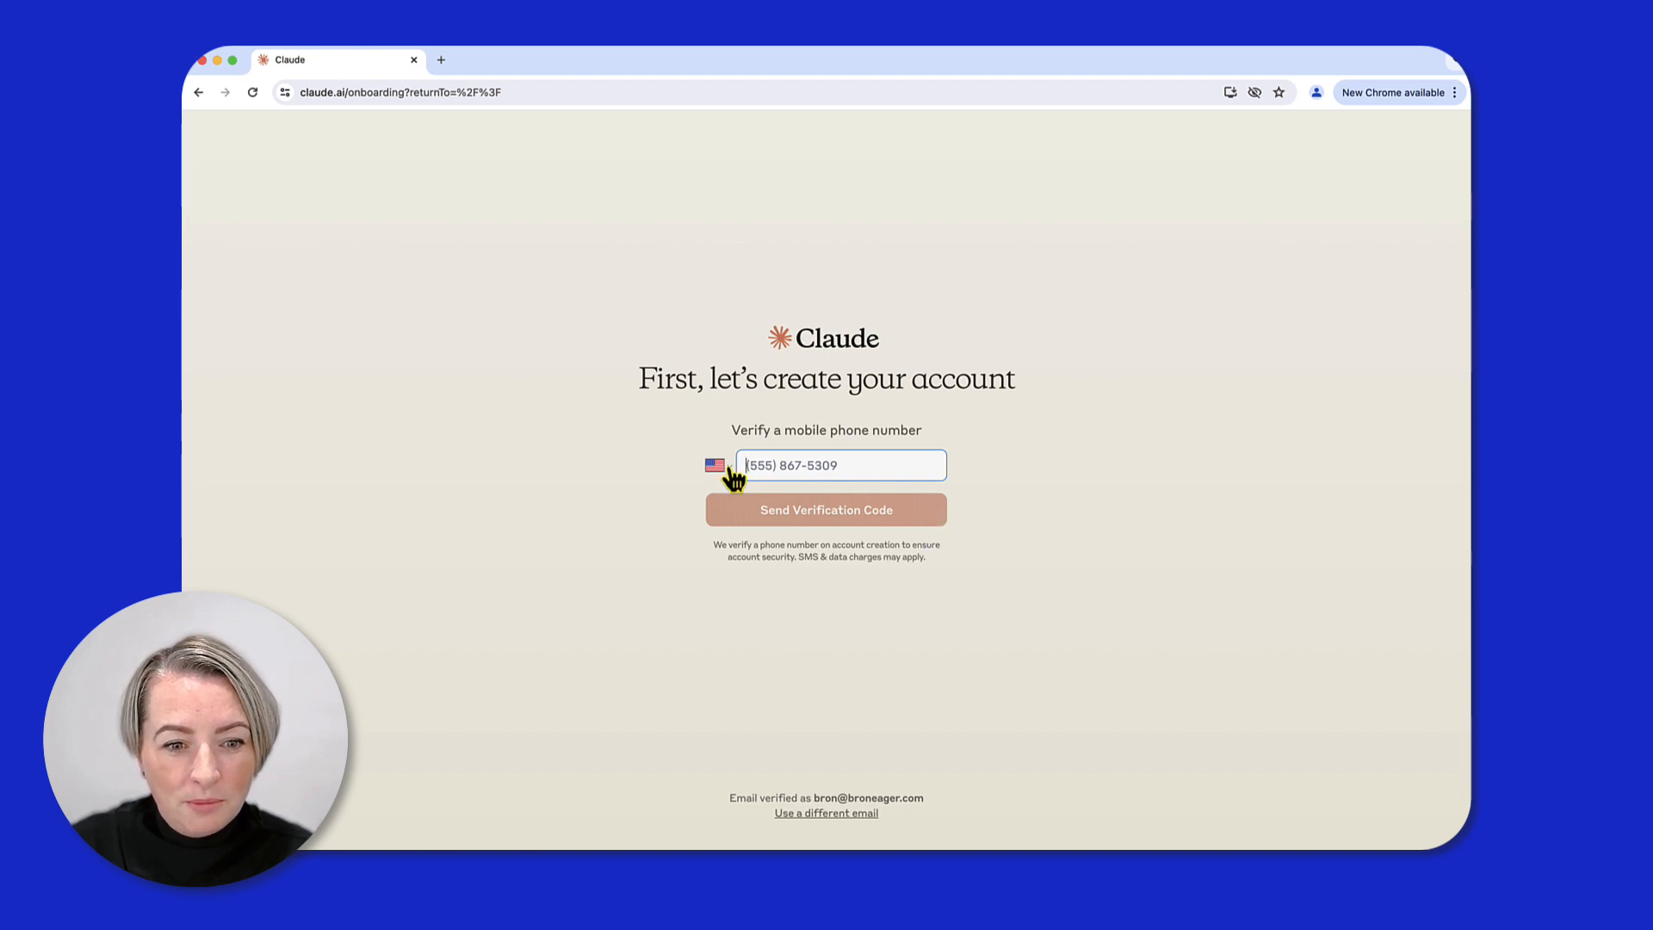
pyautogui.click(711, 465)
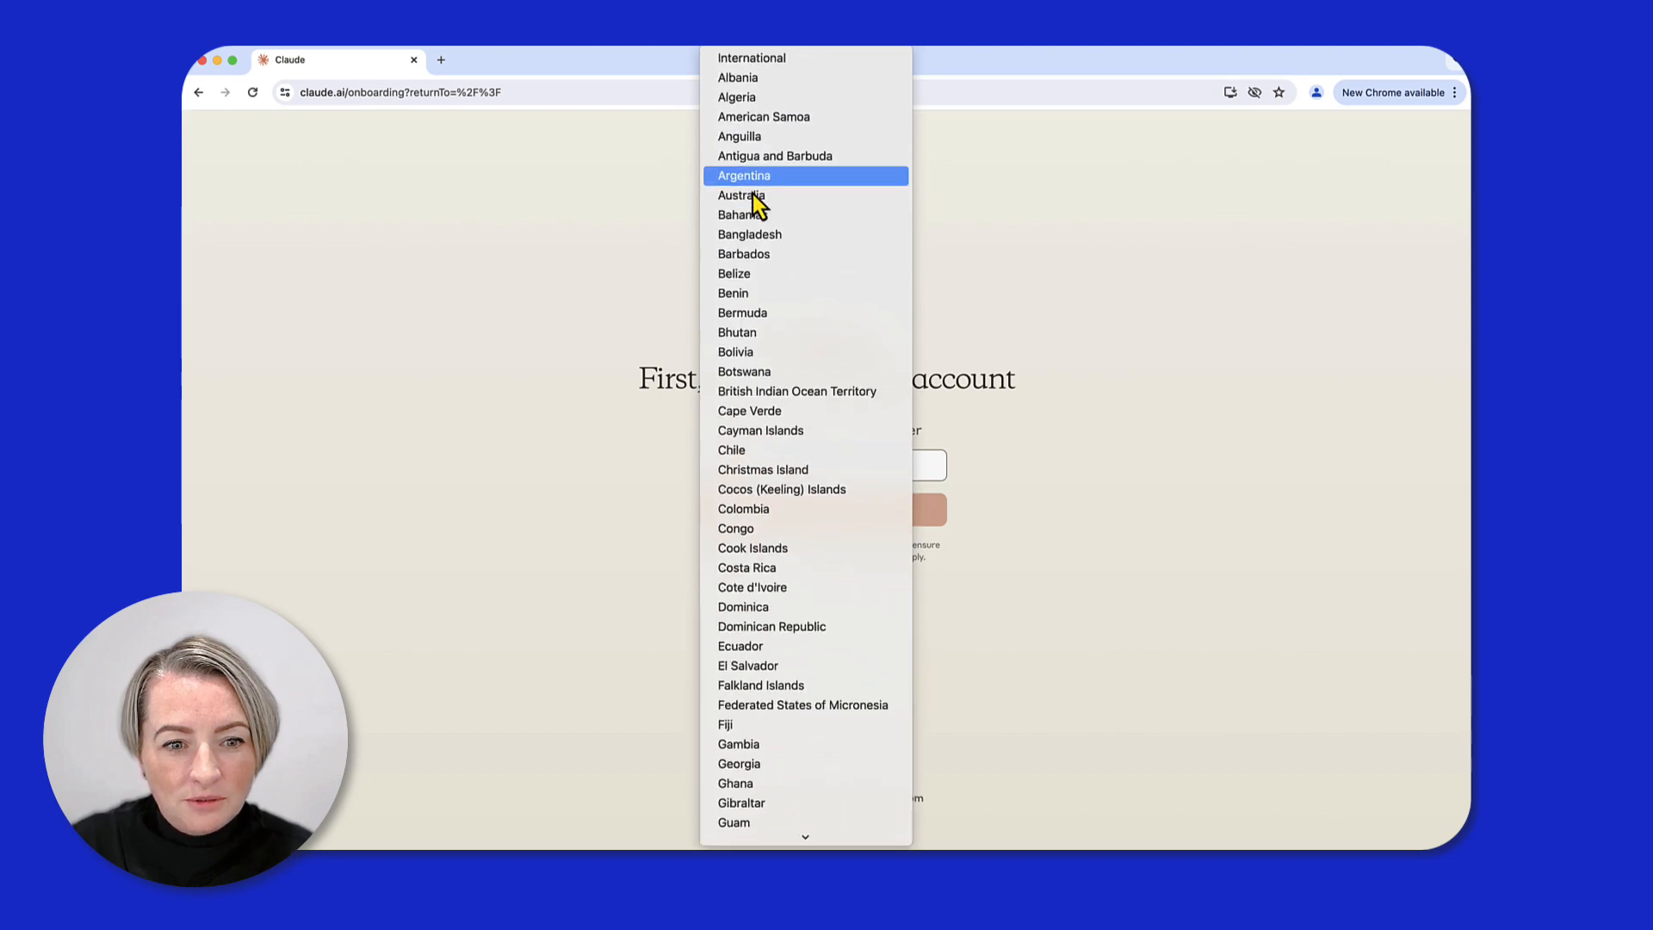
pyautogui.click(744, 194)
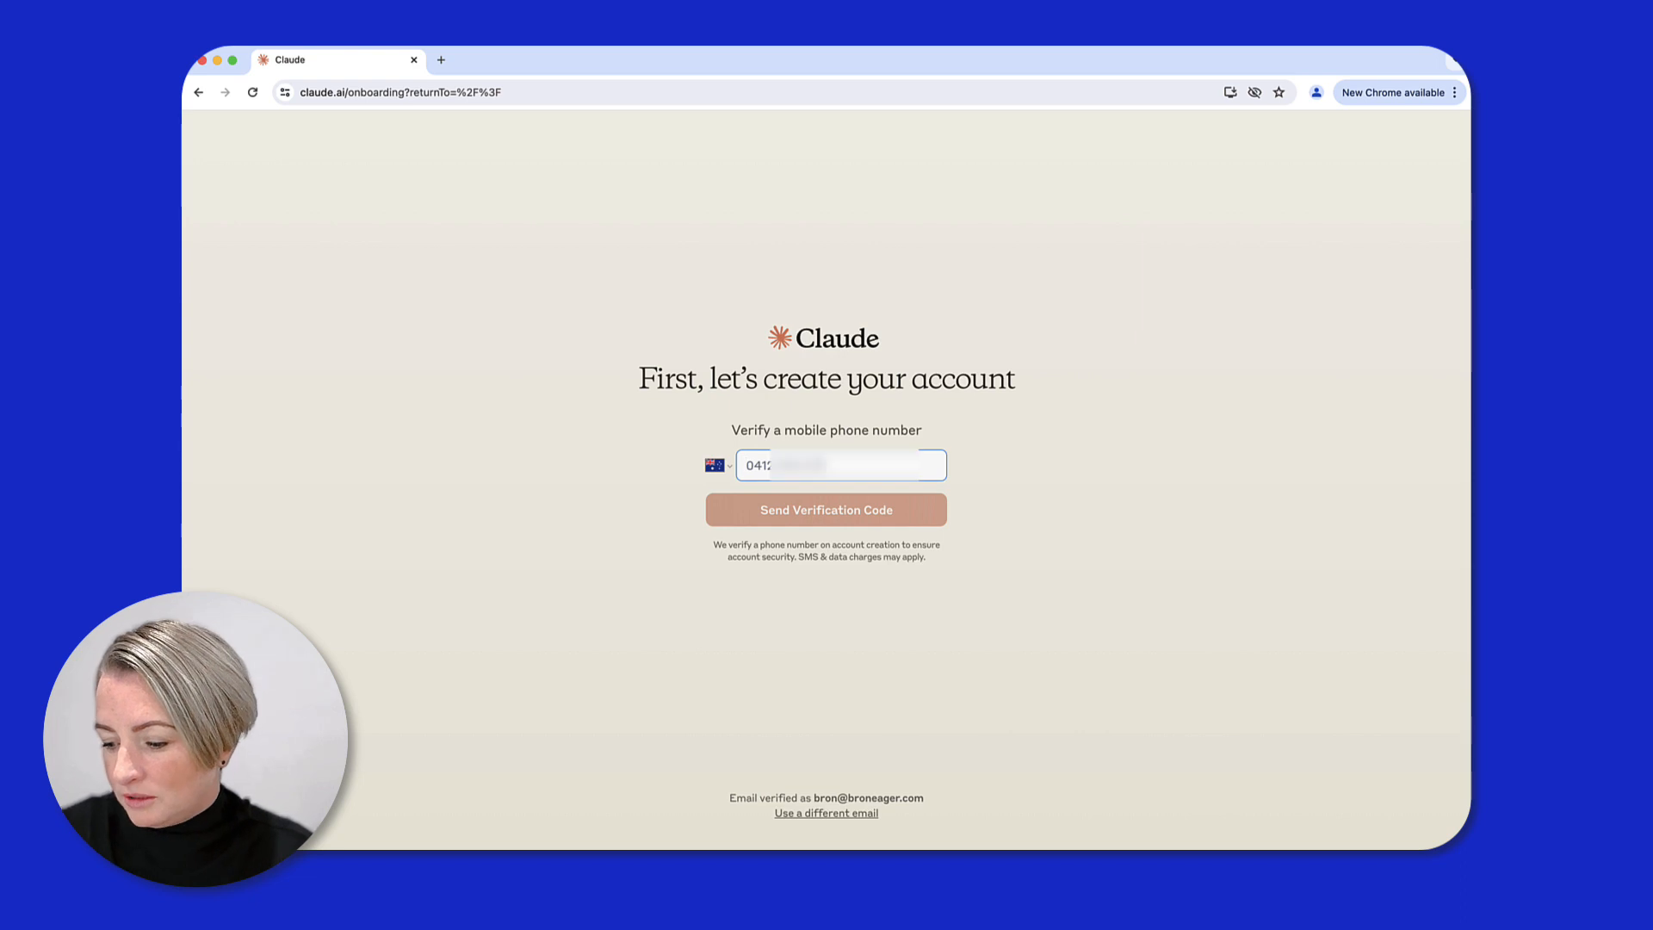
pyautogui.click(827, 510)
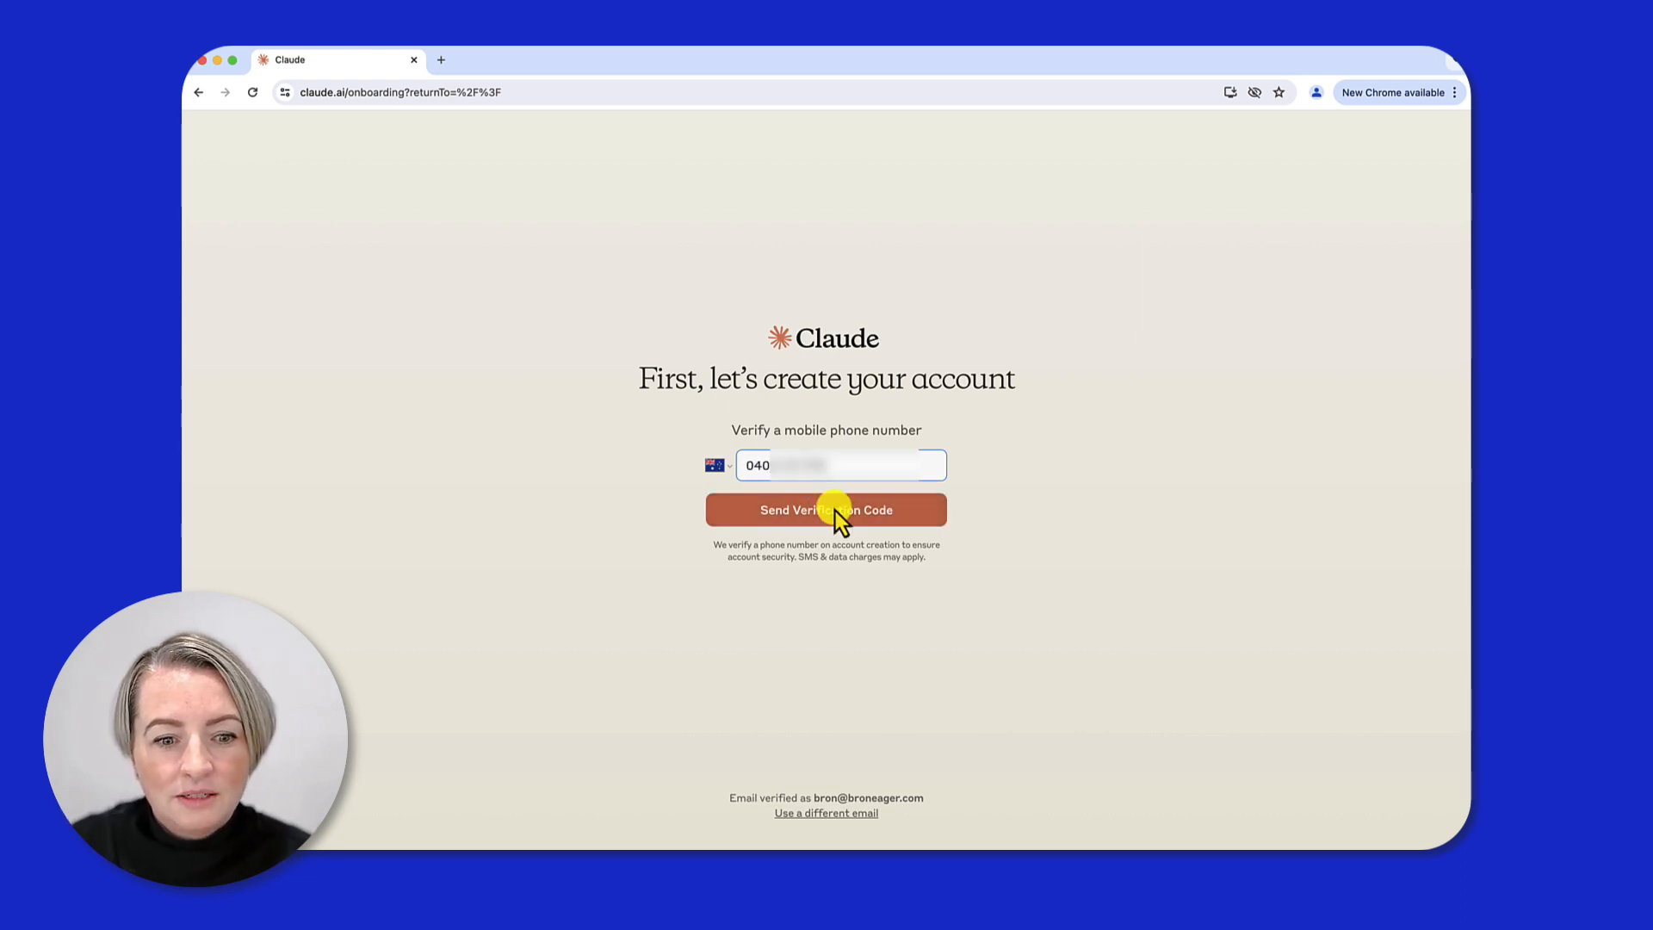
pyautogui.click(826, 510)
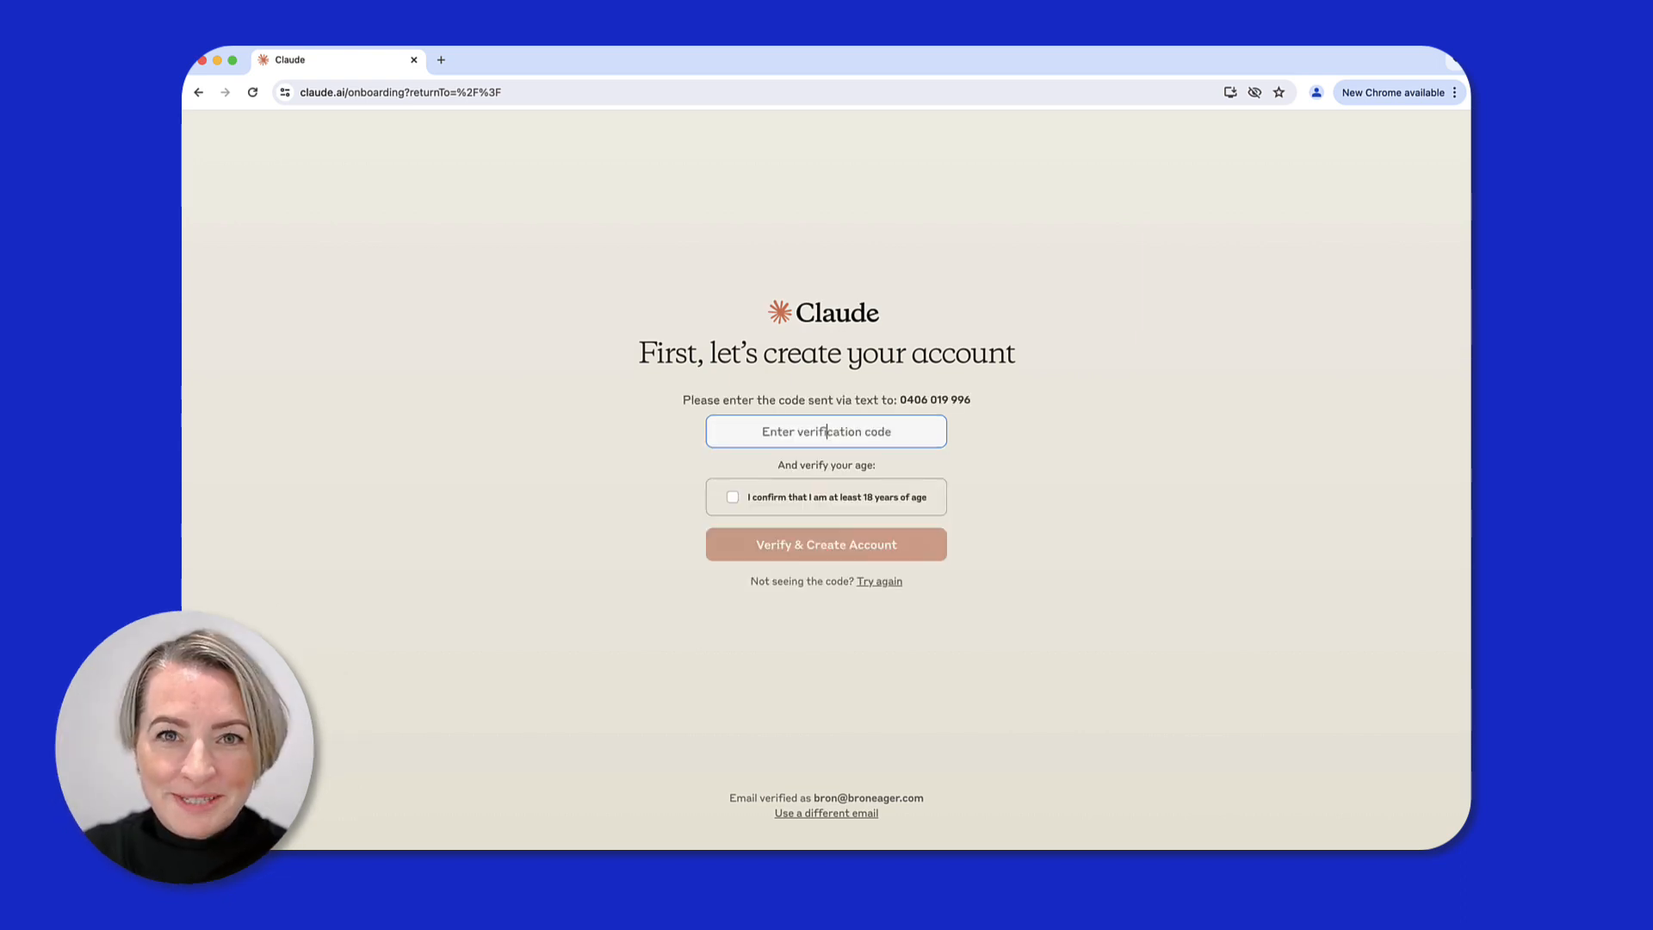
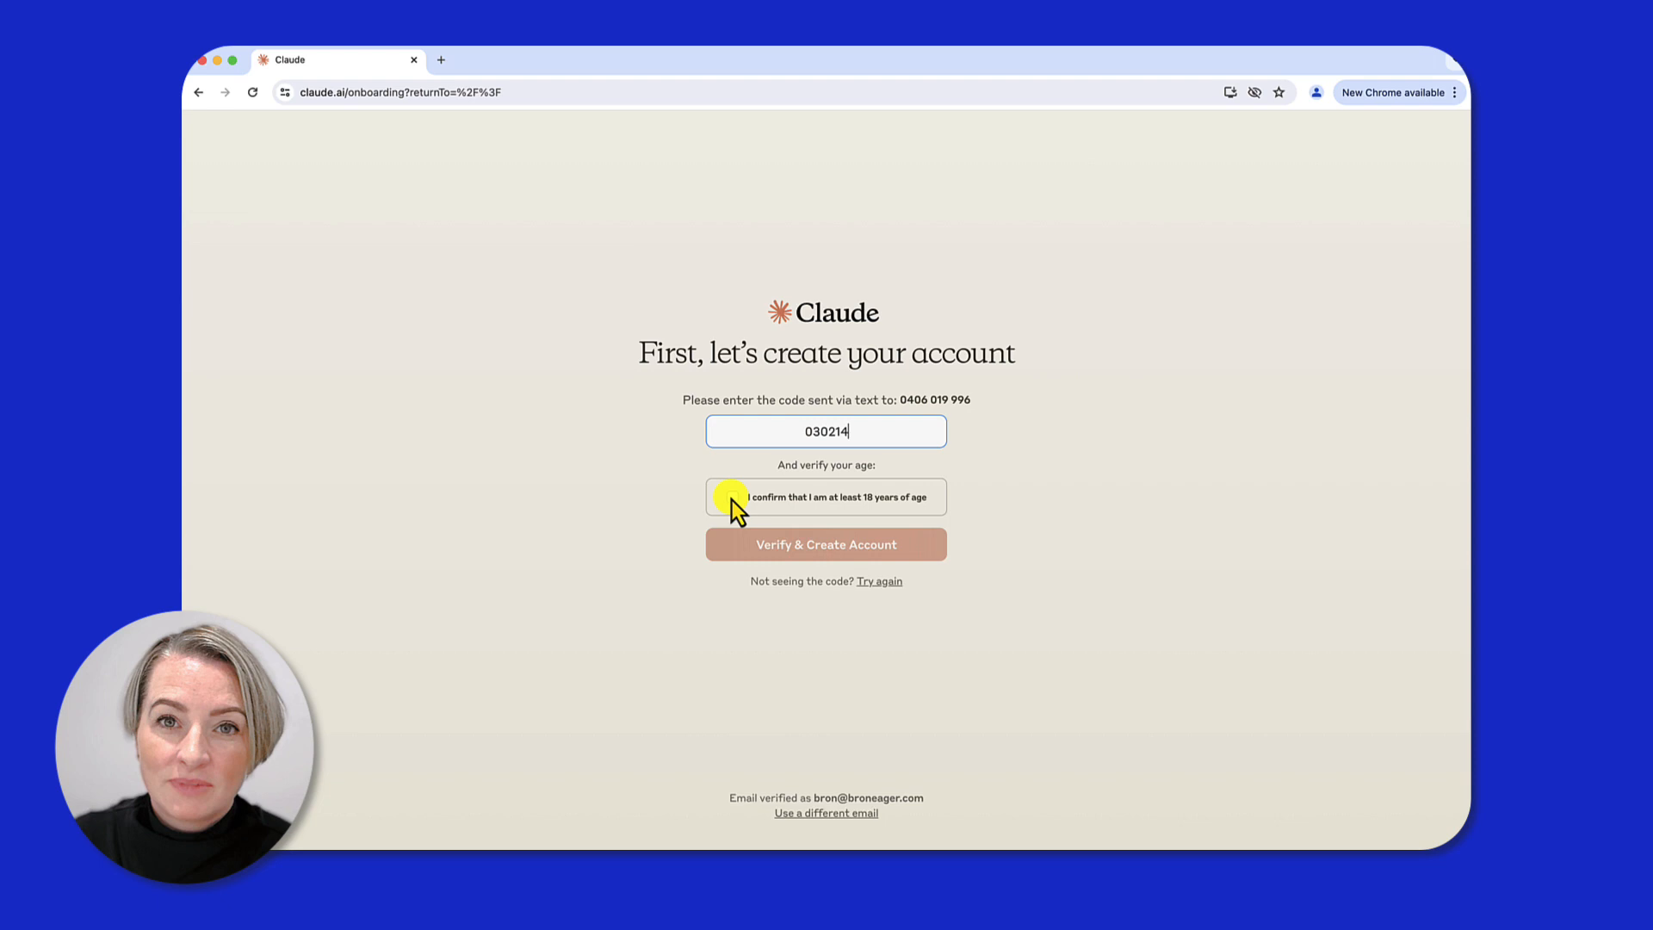
pyautogui.click(731, 497)
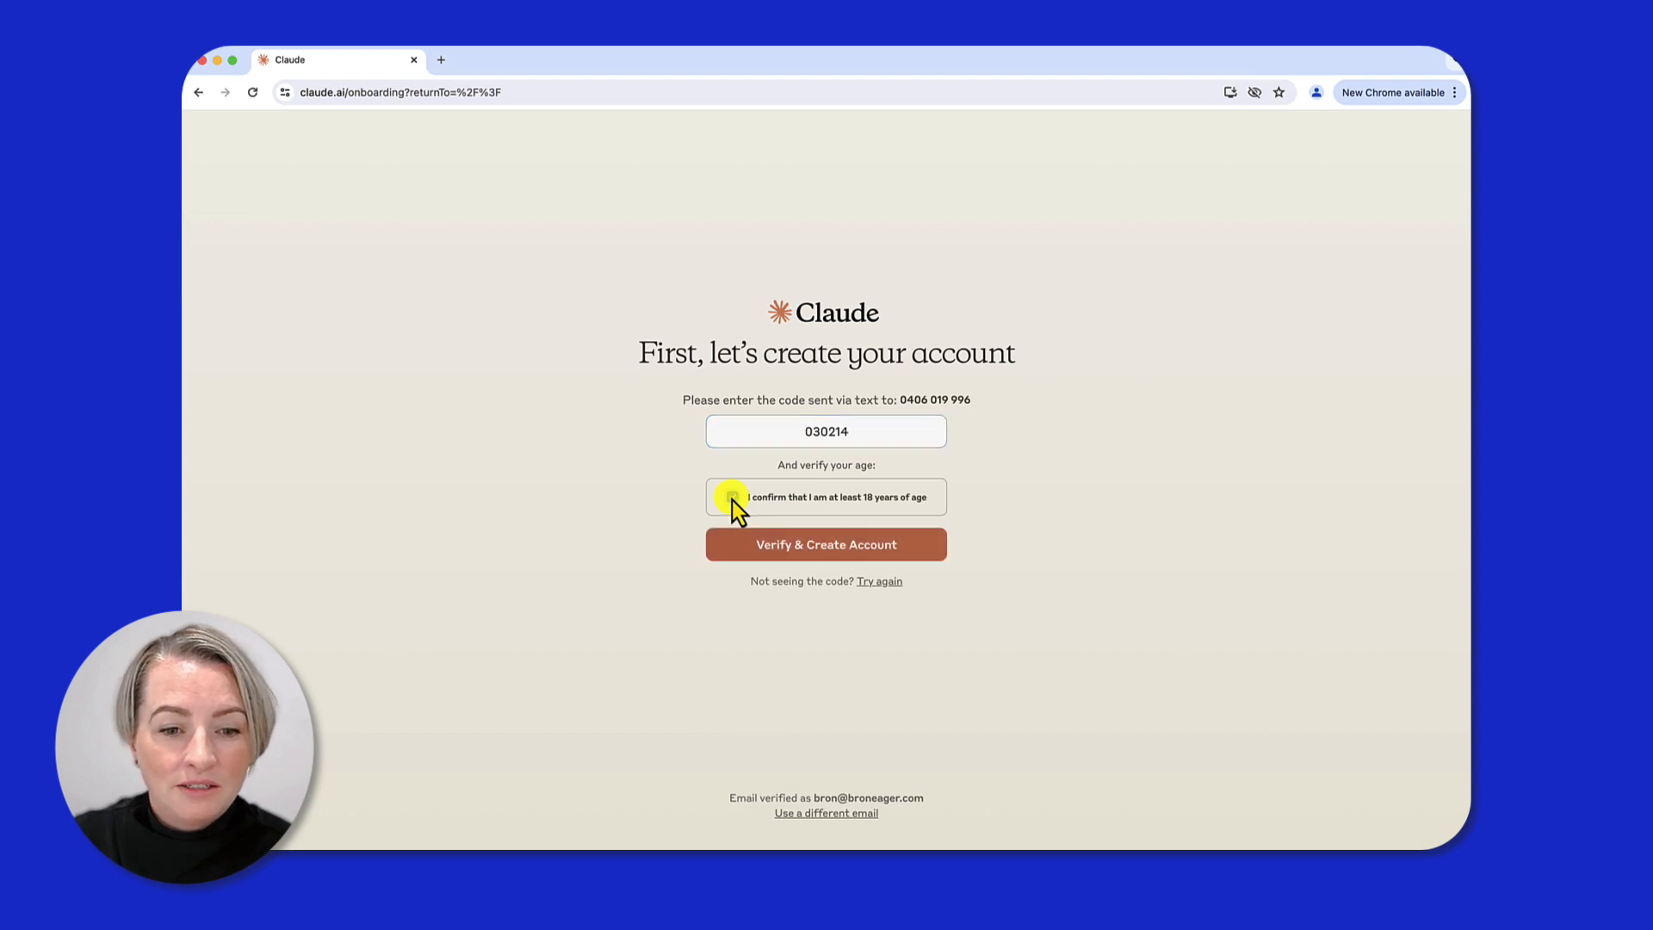
pyautogui.click(731, 497)
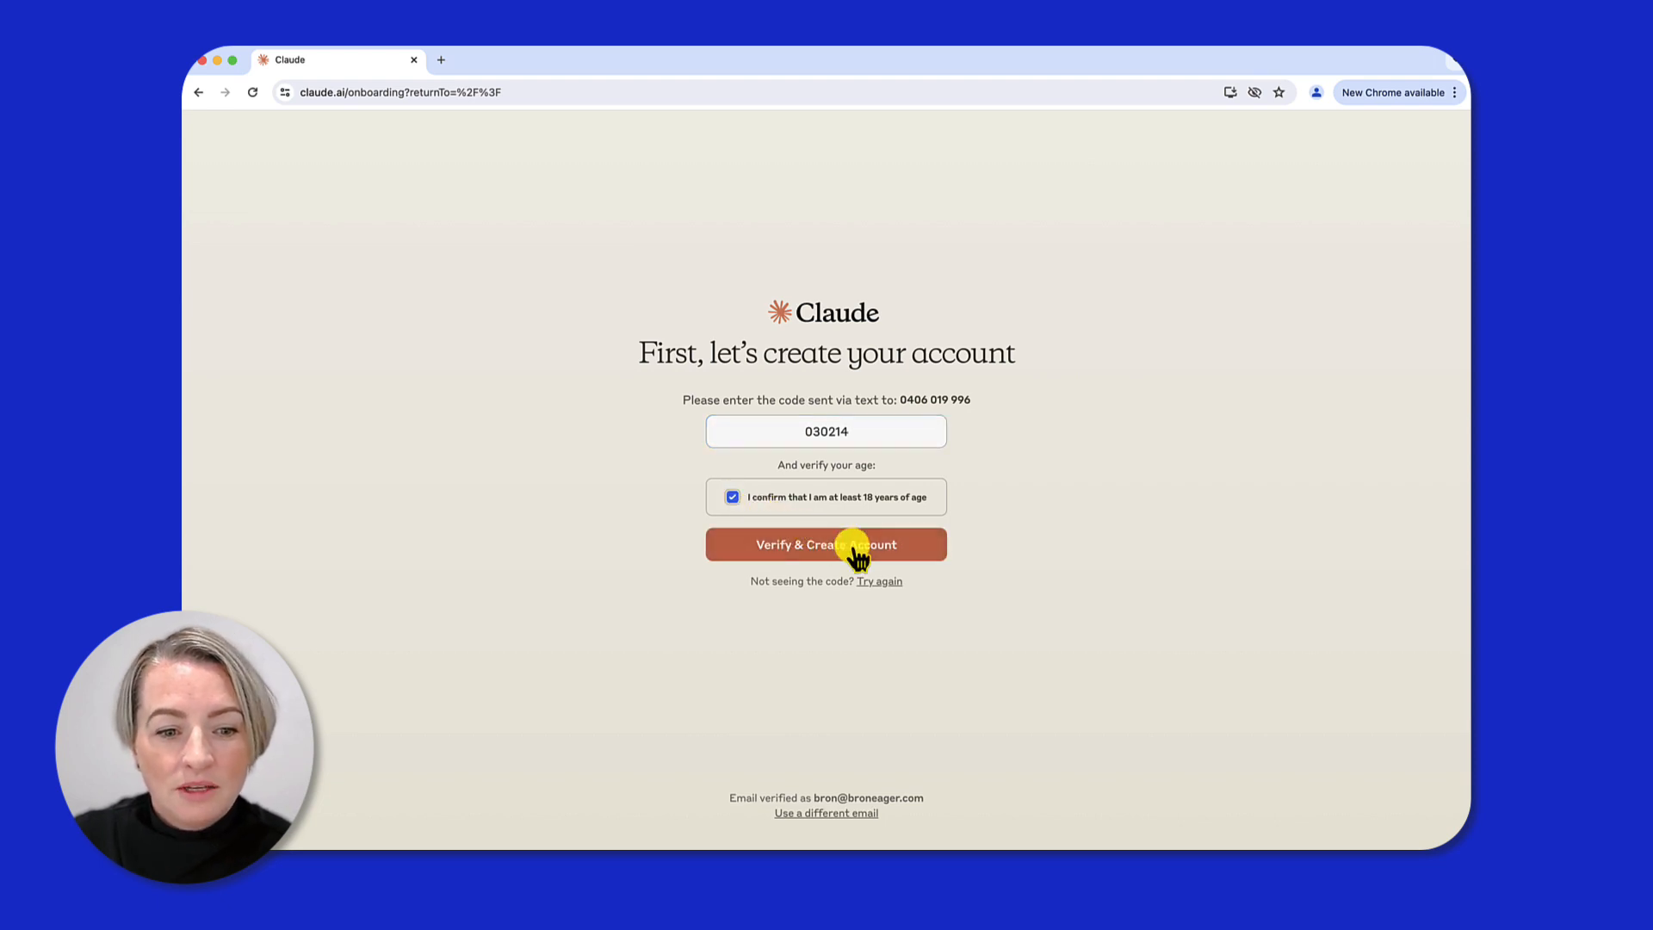
pyautogui.click(826, 544)
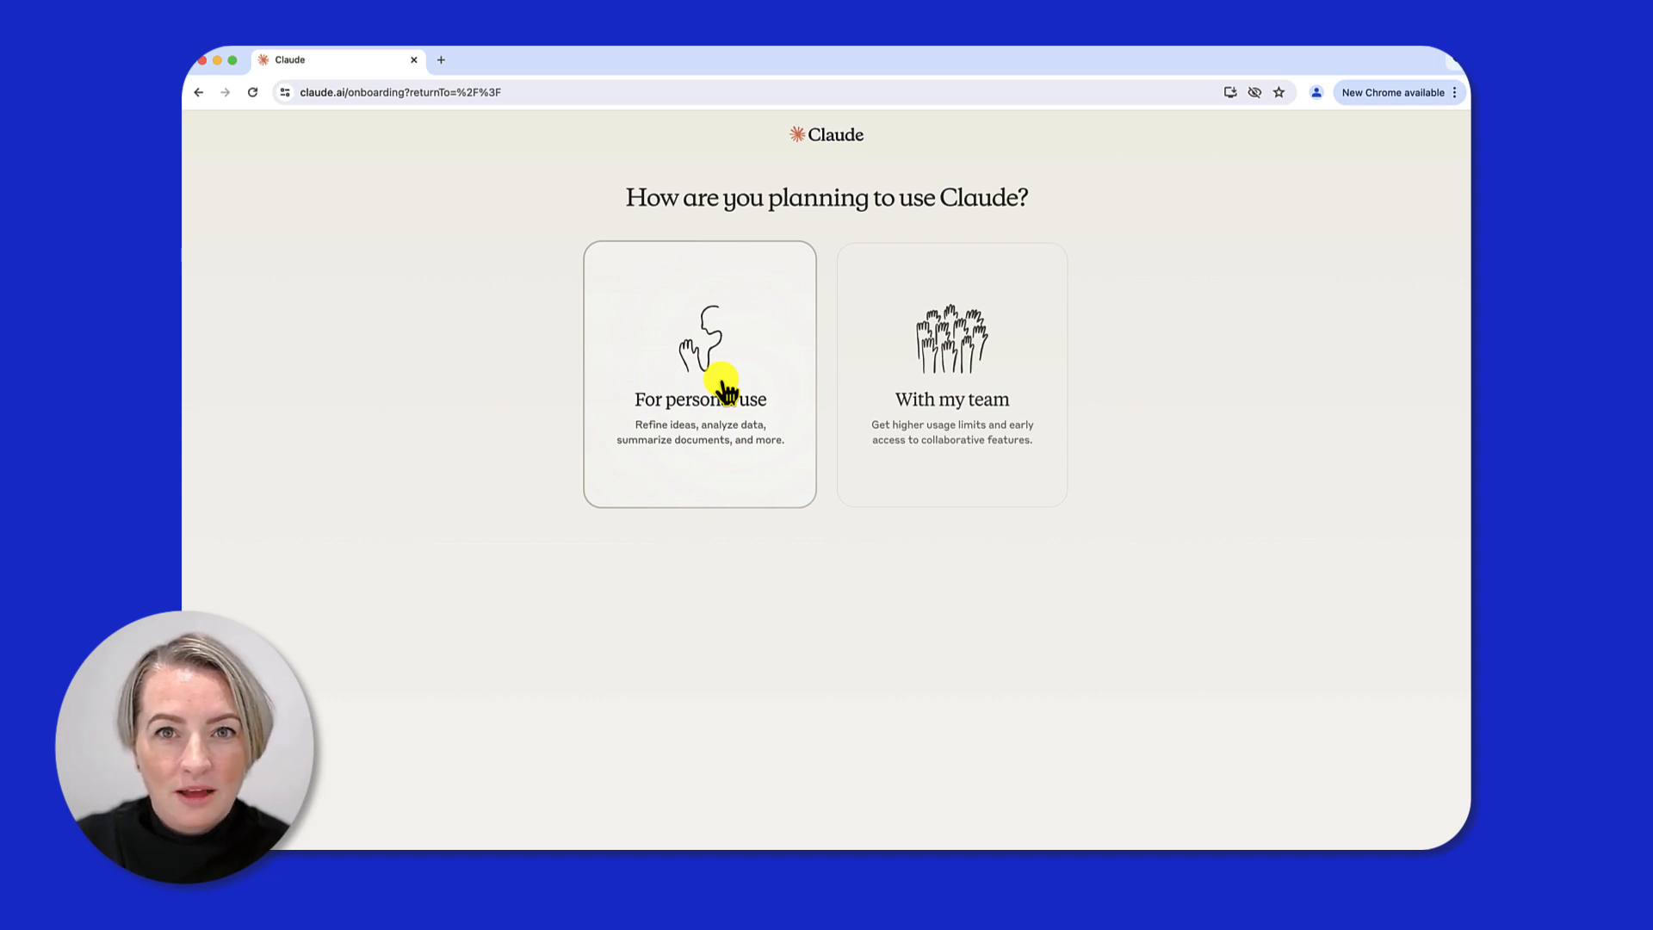
pyautogui.click(720, 387)
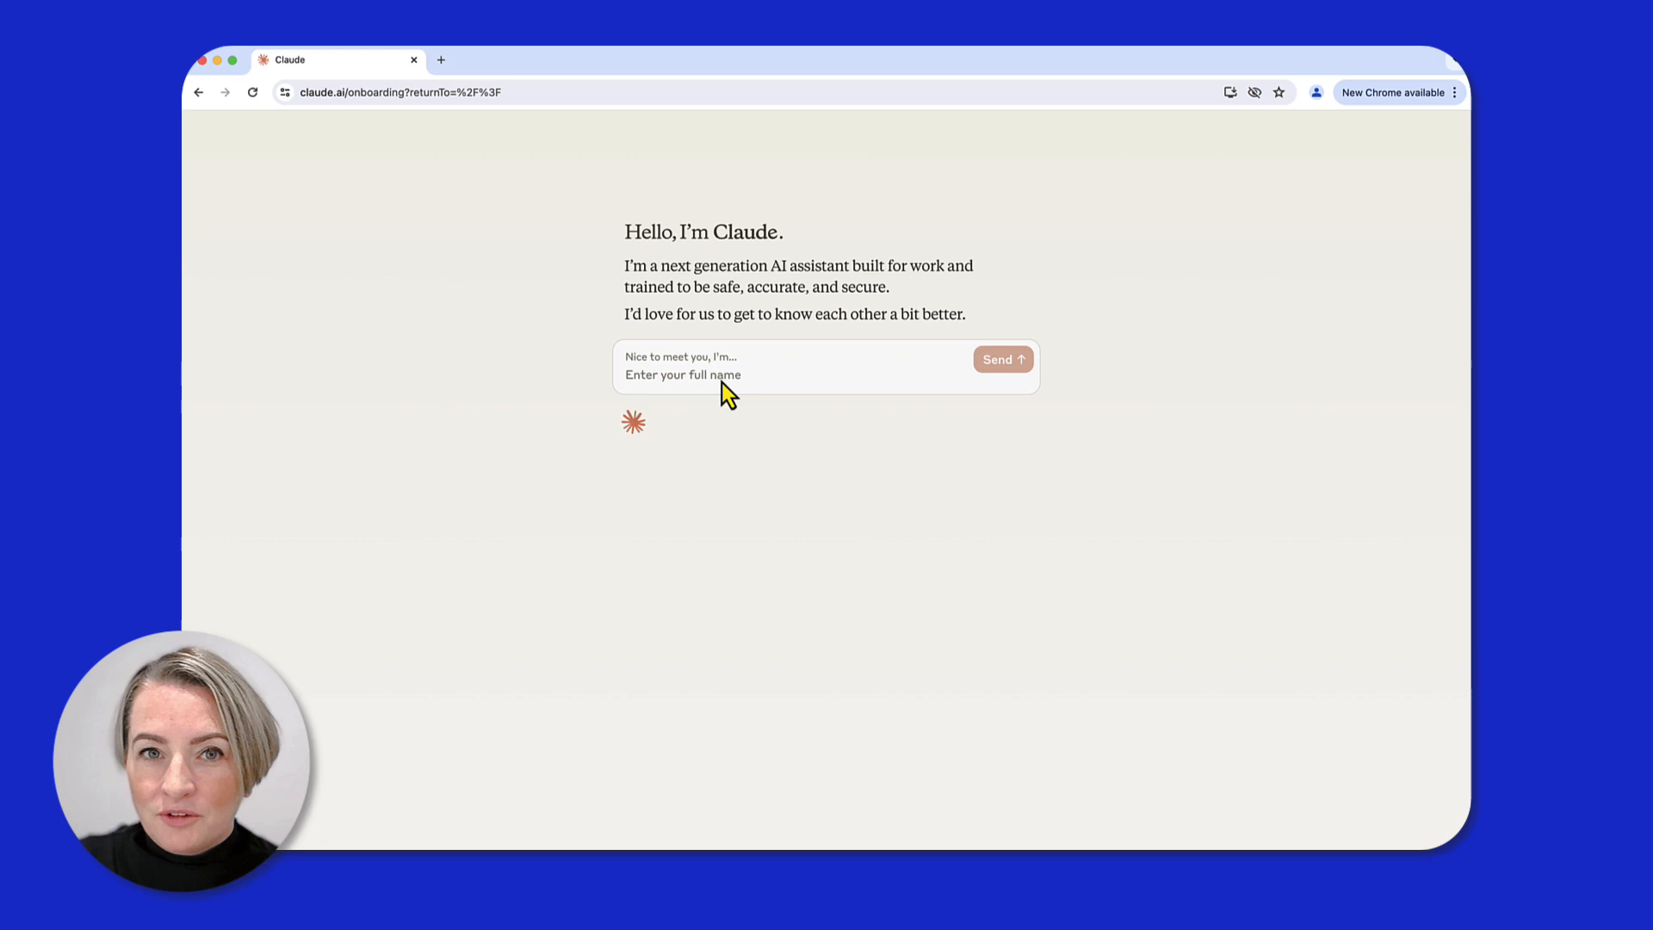
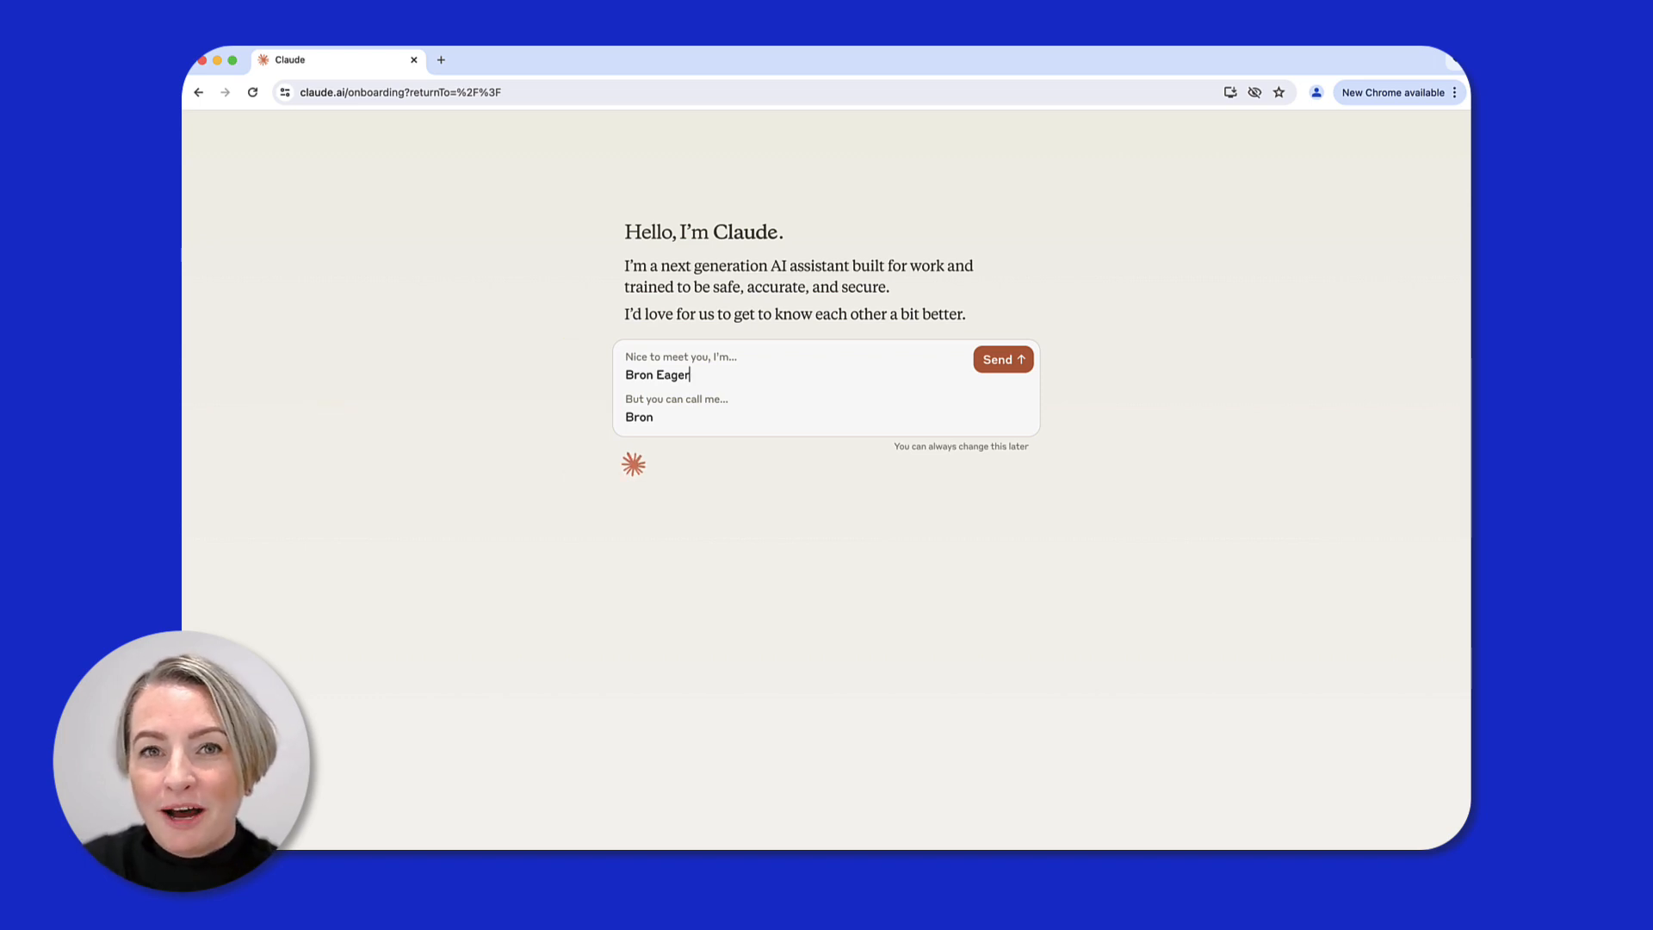
# Step: Send the entered name and acknowledge the usage policy notice to continue
pyautogui.click(1003, 359)
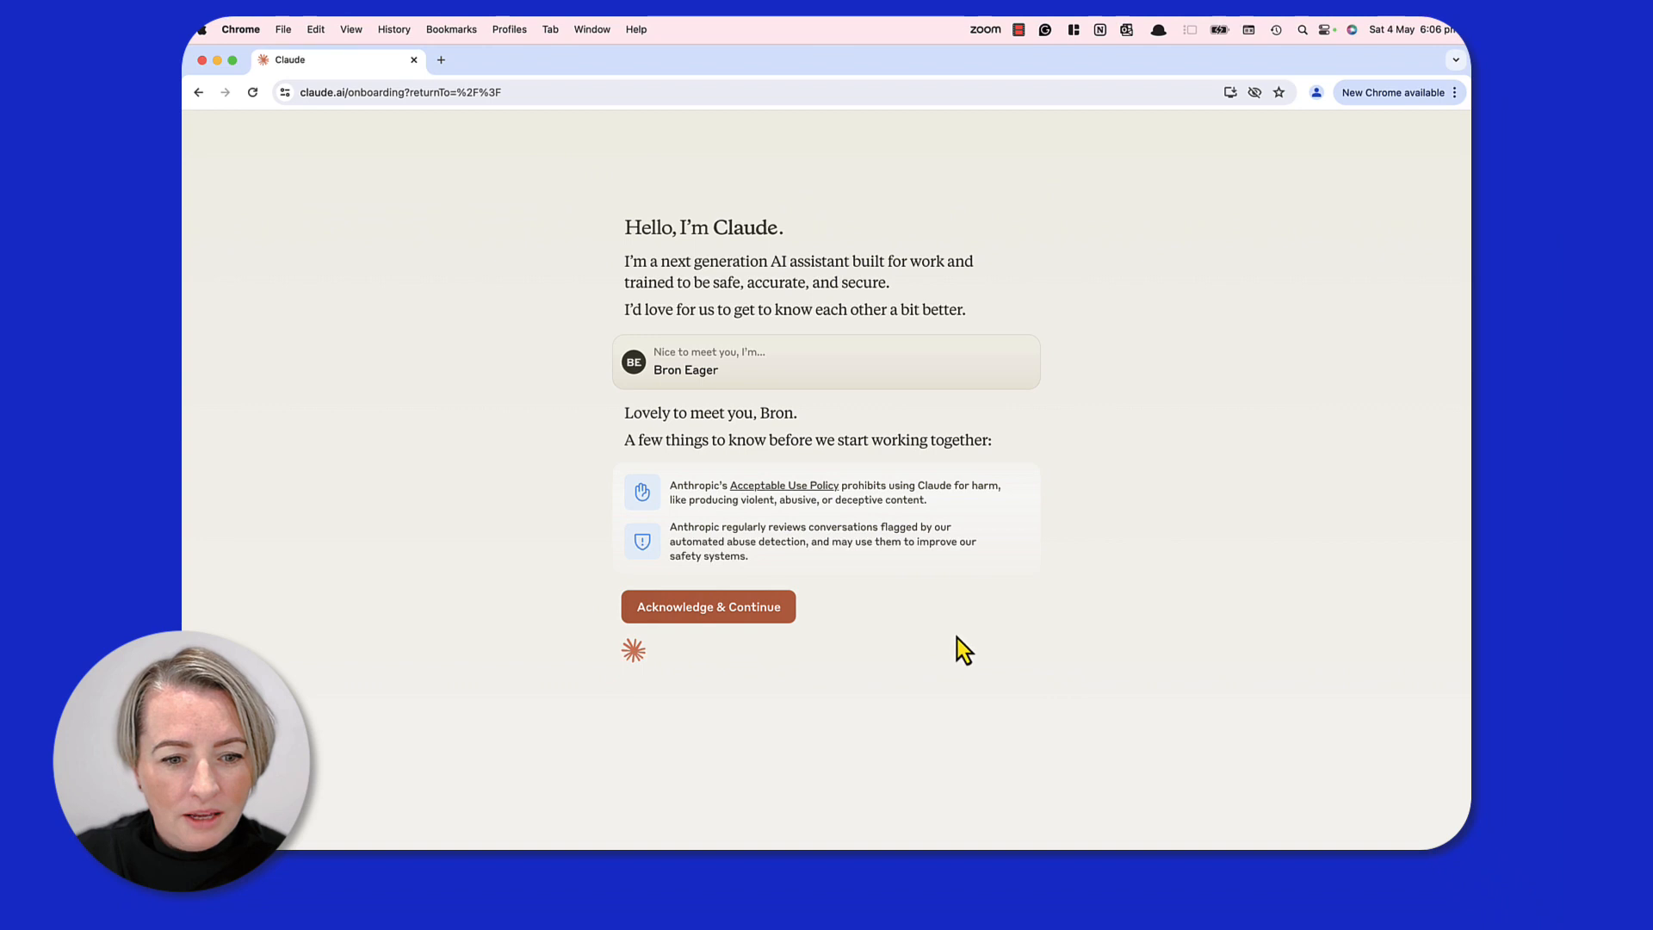
pyautogui.moveTo(751, 622)
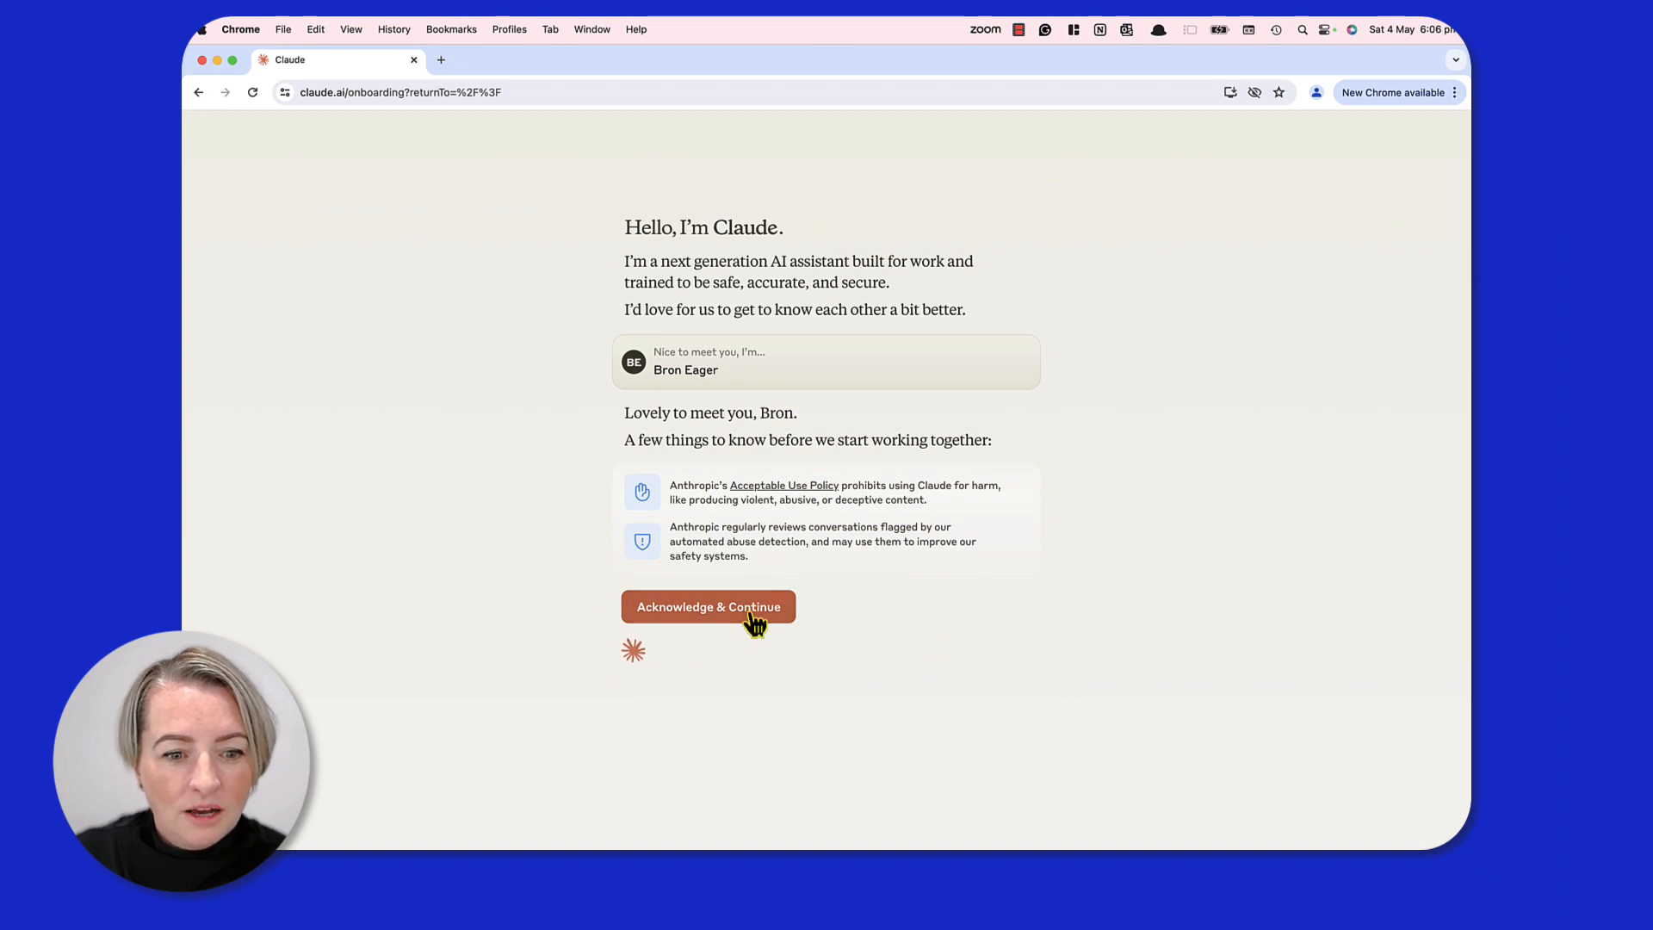
pyautogui.click(709, 607)
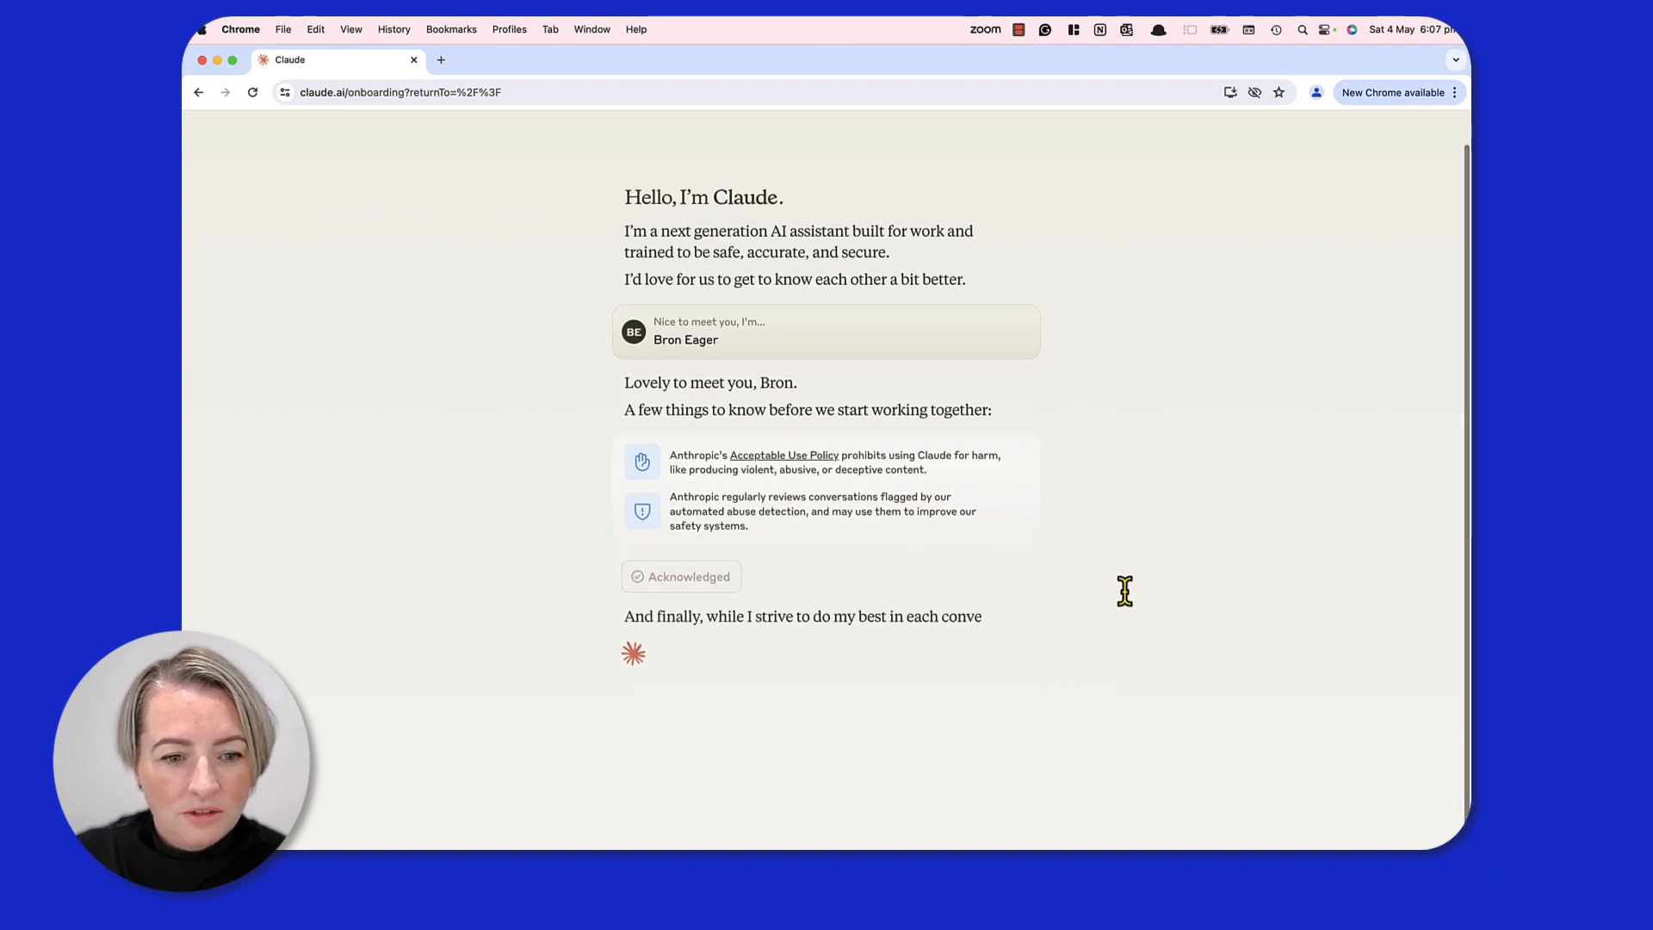